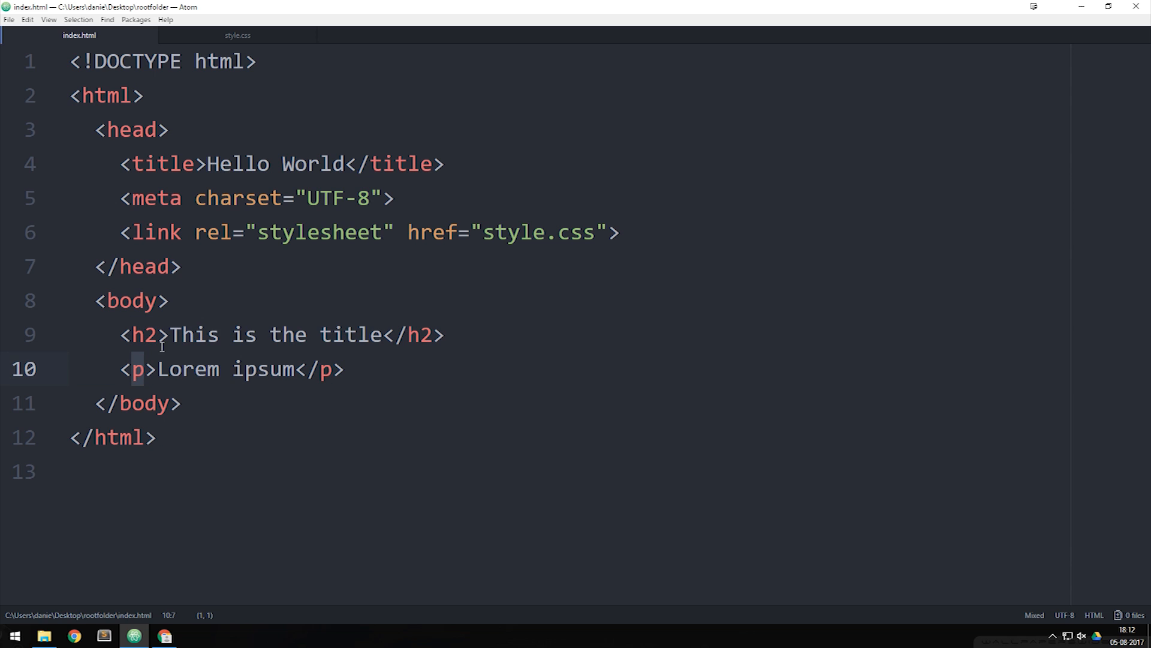
Insert <!--This is the main content--> on a new line between <body> and the h2 heading.
left_click(179, 302)
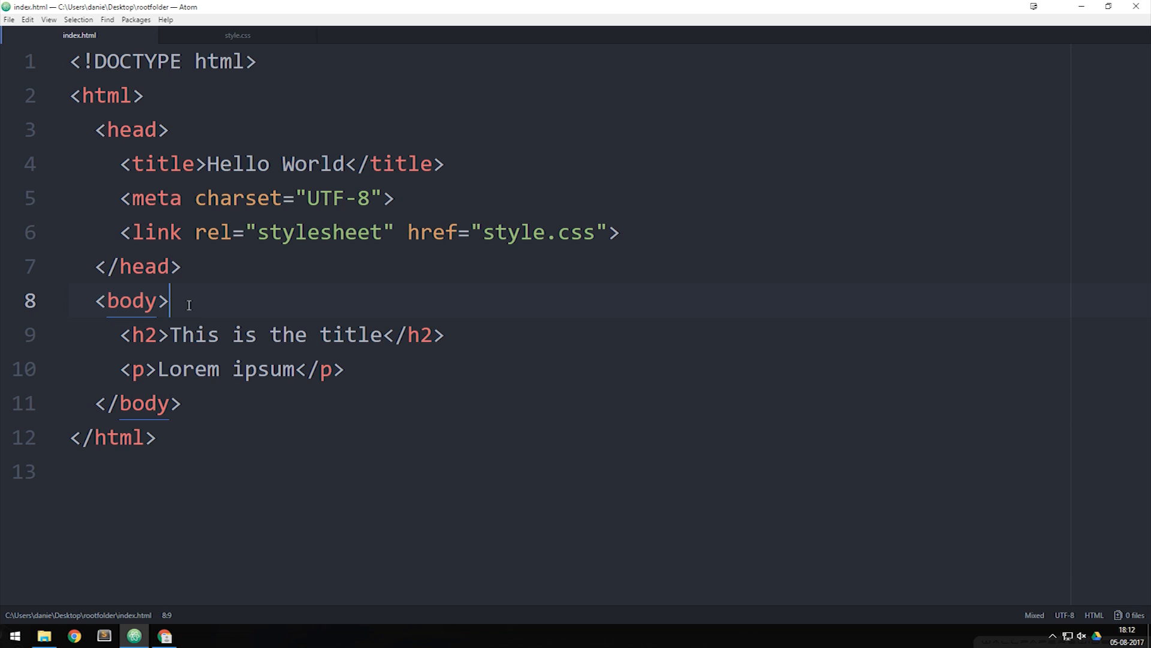
key("Enter")
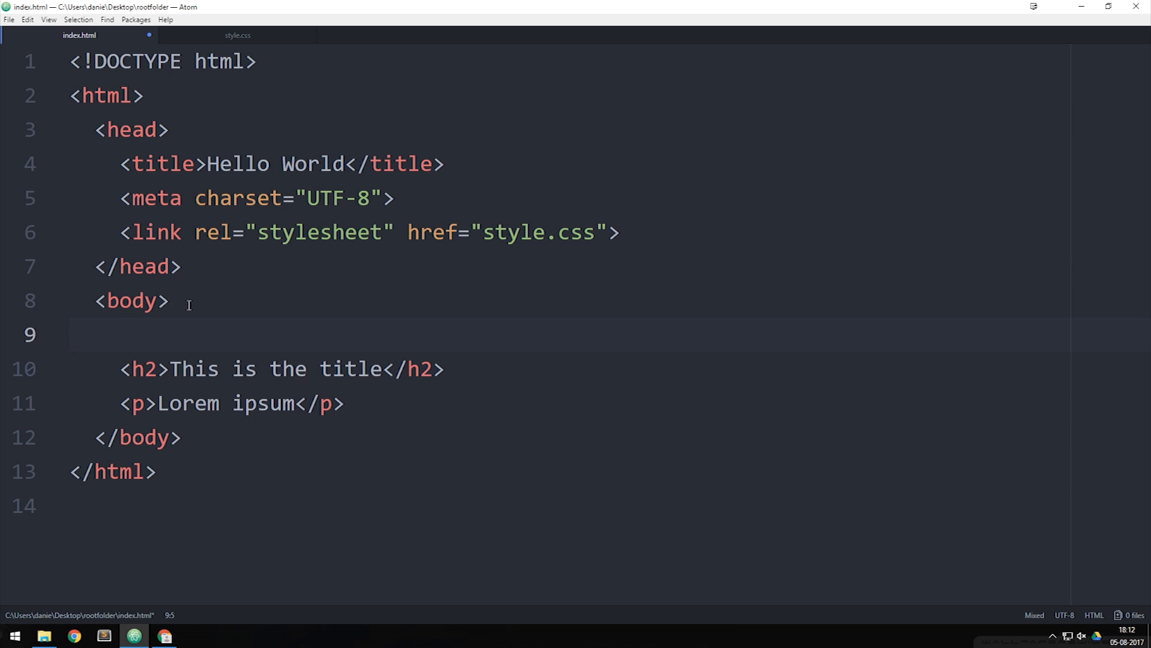
type("<")
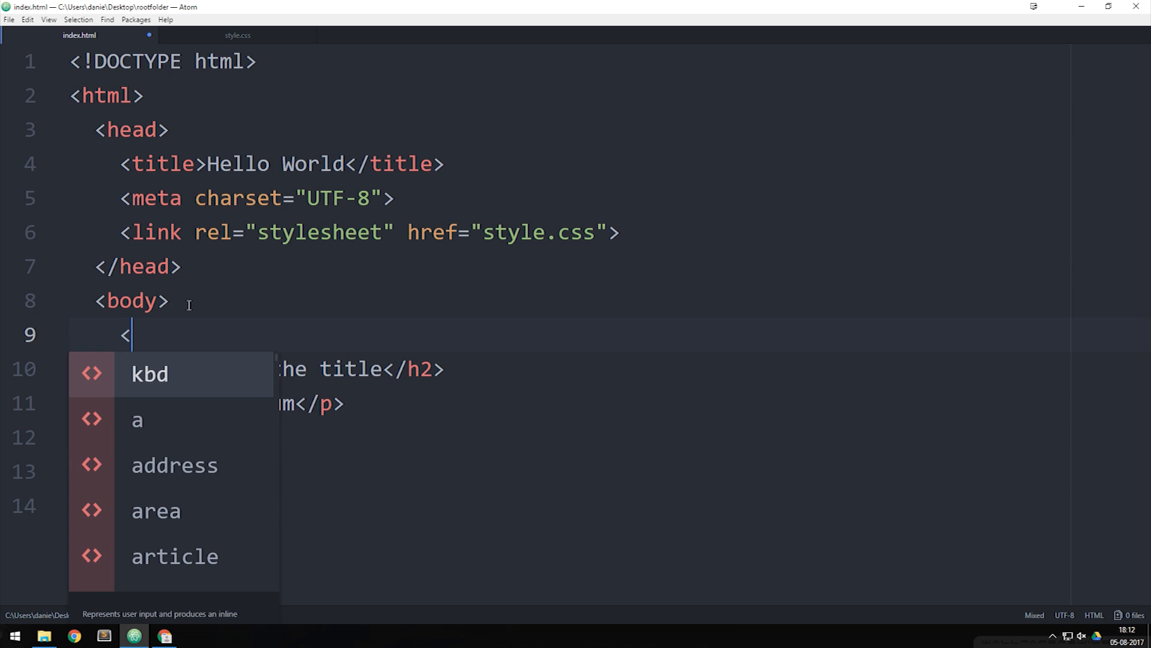
type("!")
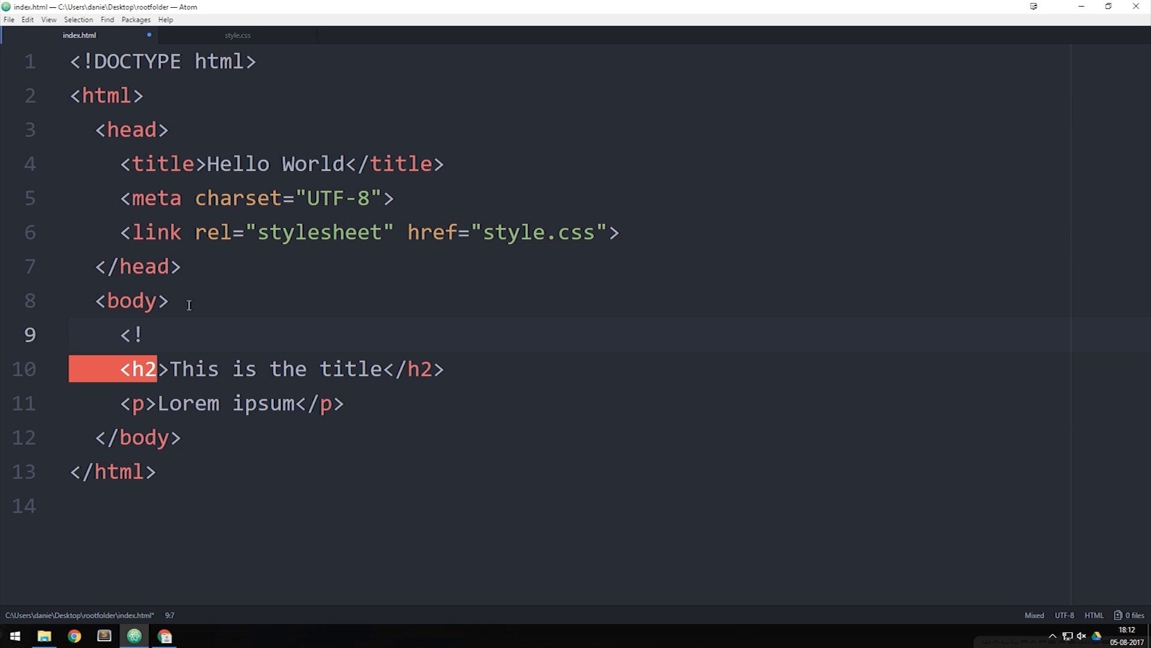
type("--")
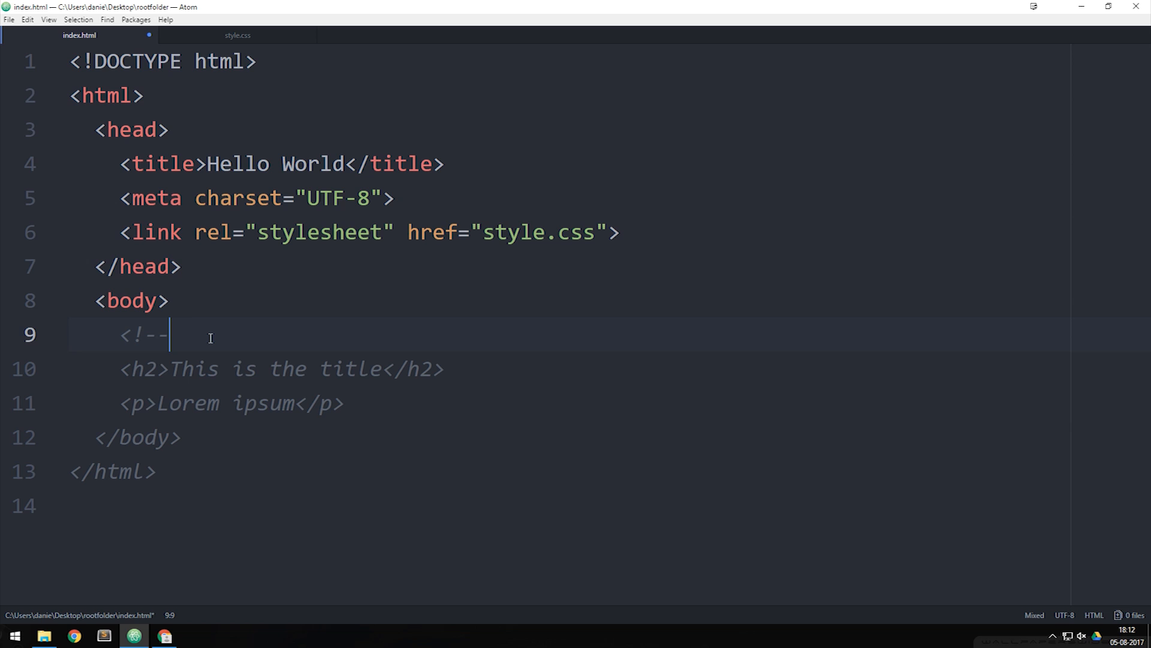
type("This")
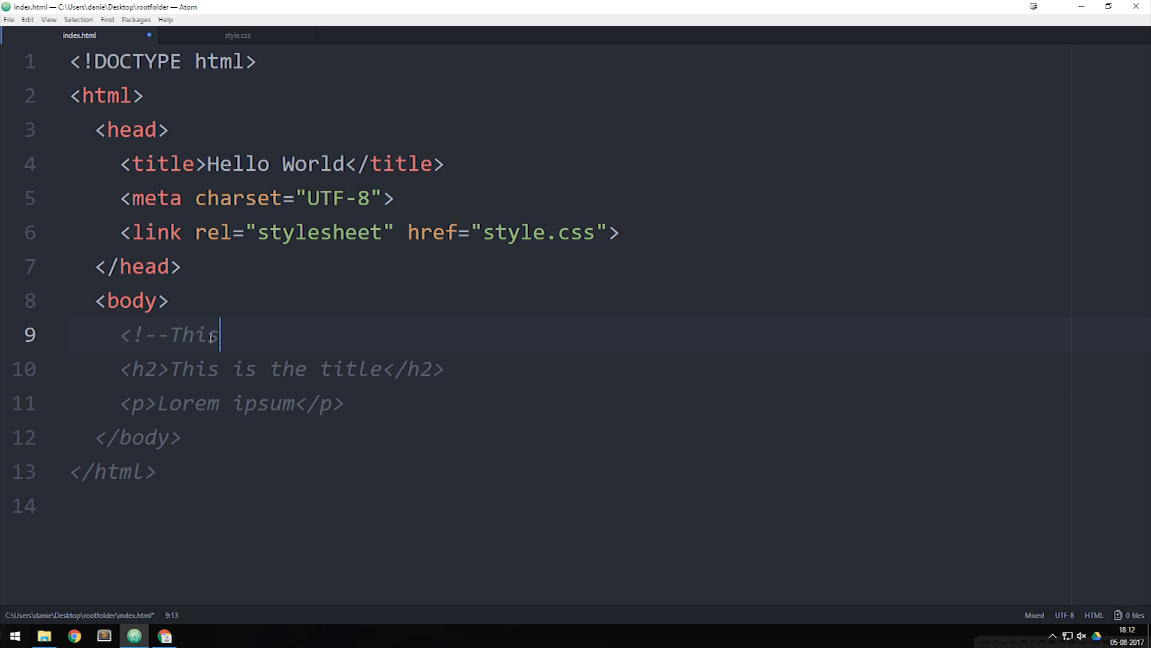
type("is the main")
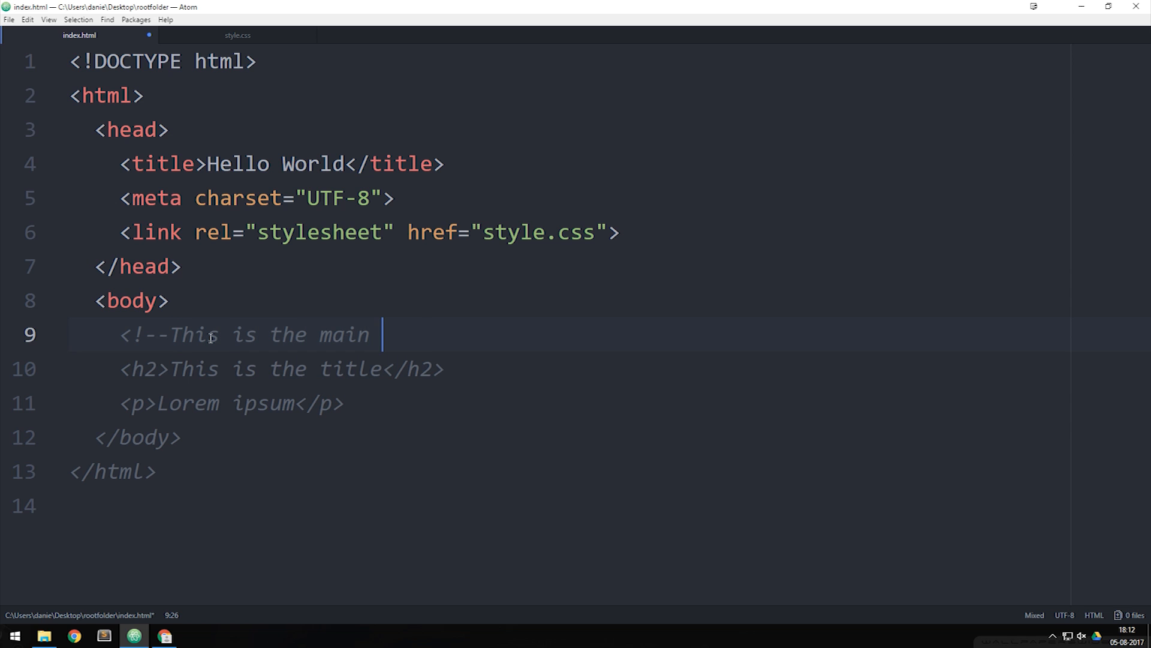
type("content")
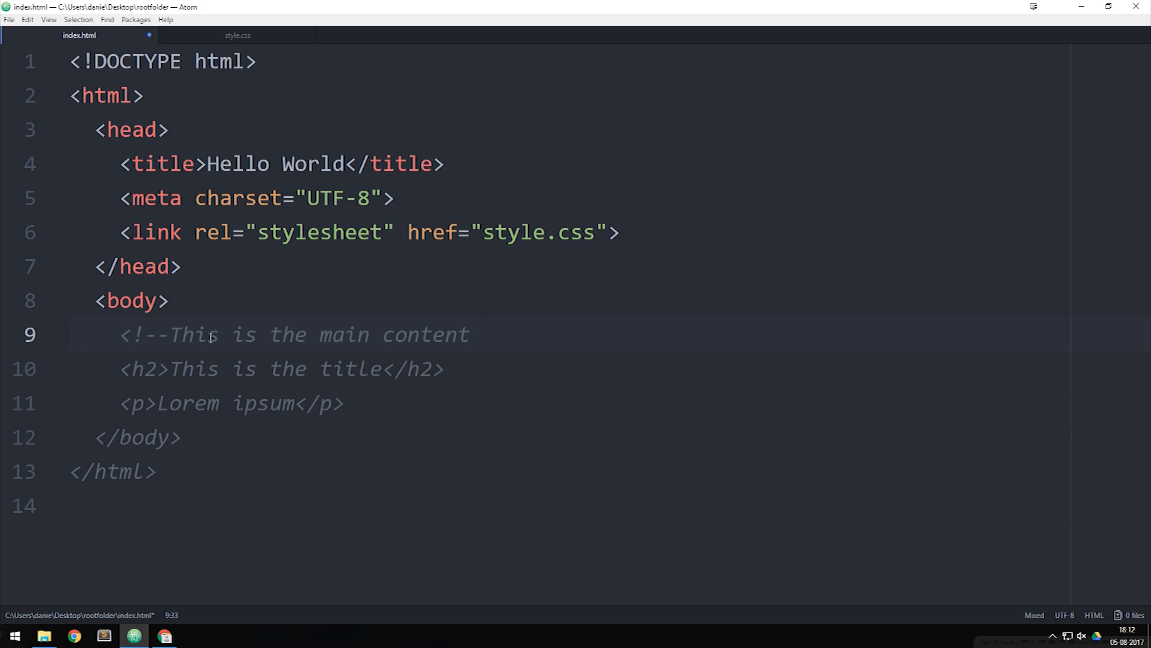
type("-->")
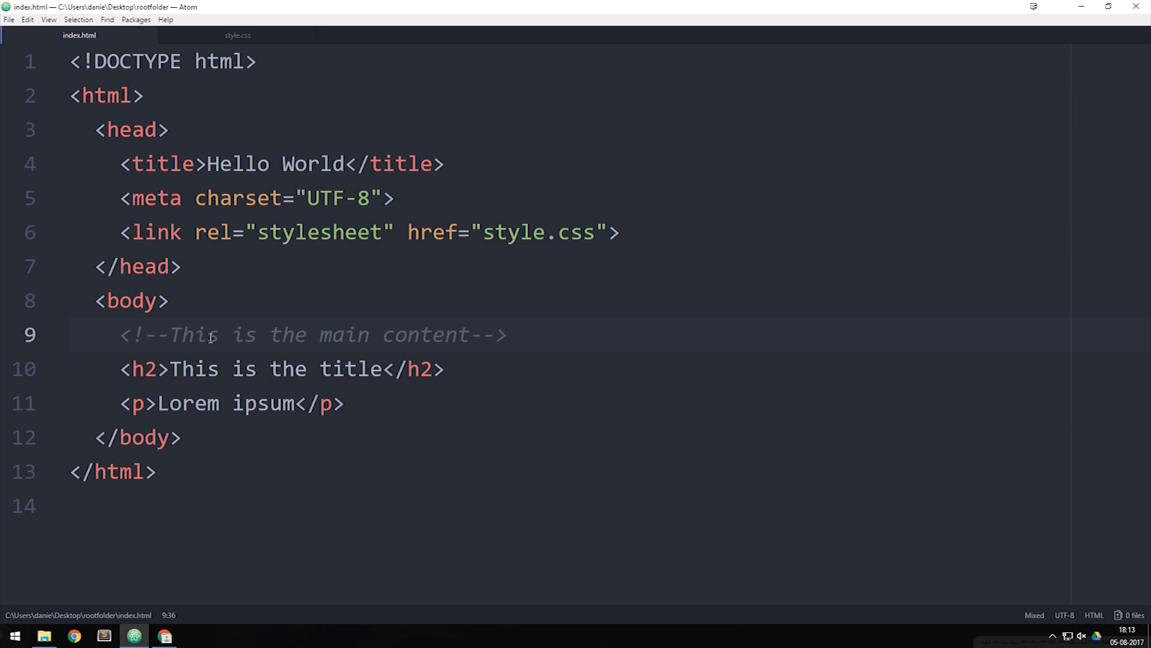
mouse_move(197, 338)
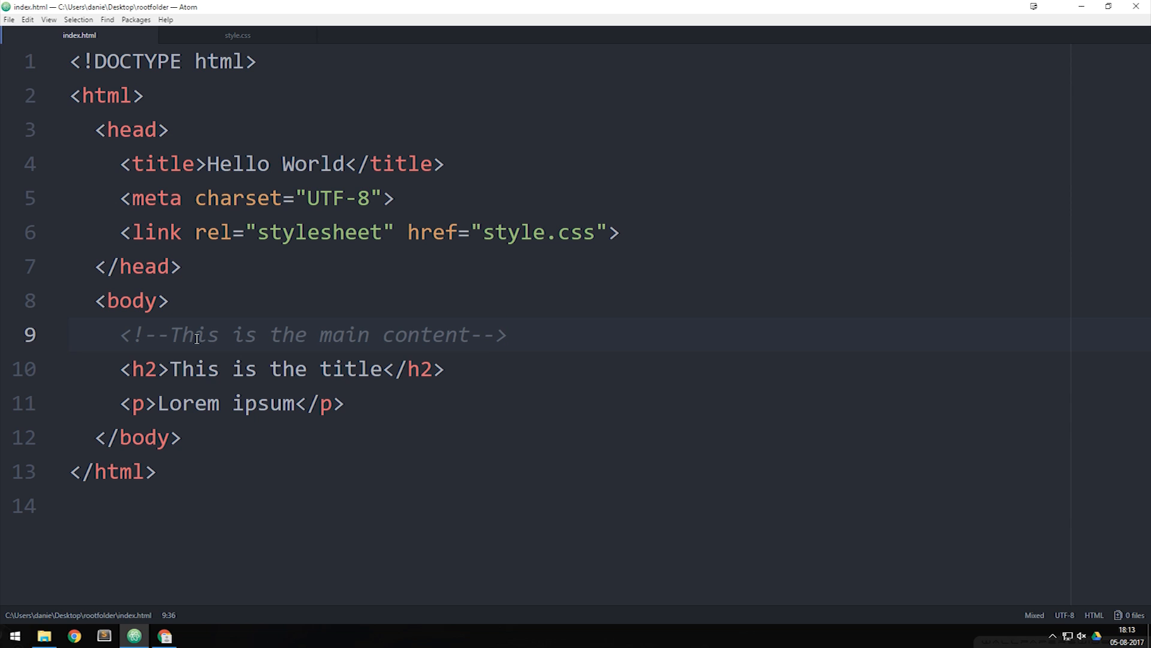
Select the new comment line to highlight it in the editor.
left_click(172, 334)
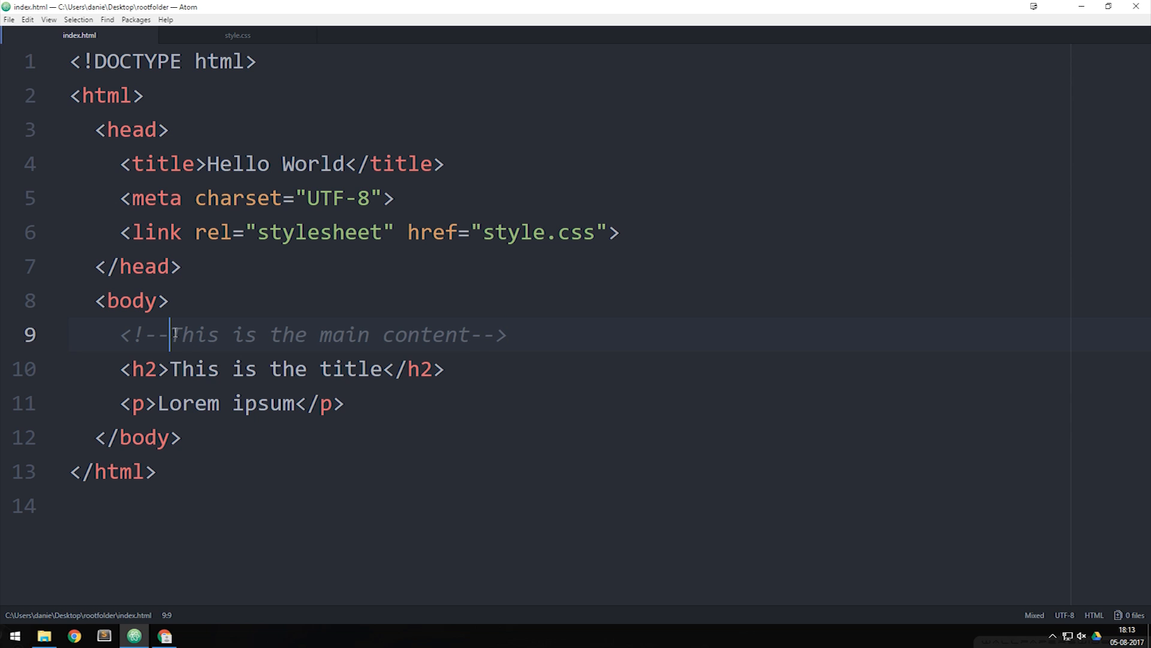
left_click_drag(172, 335, 471, 334)
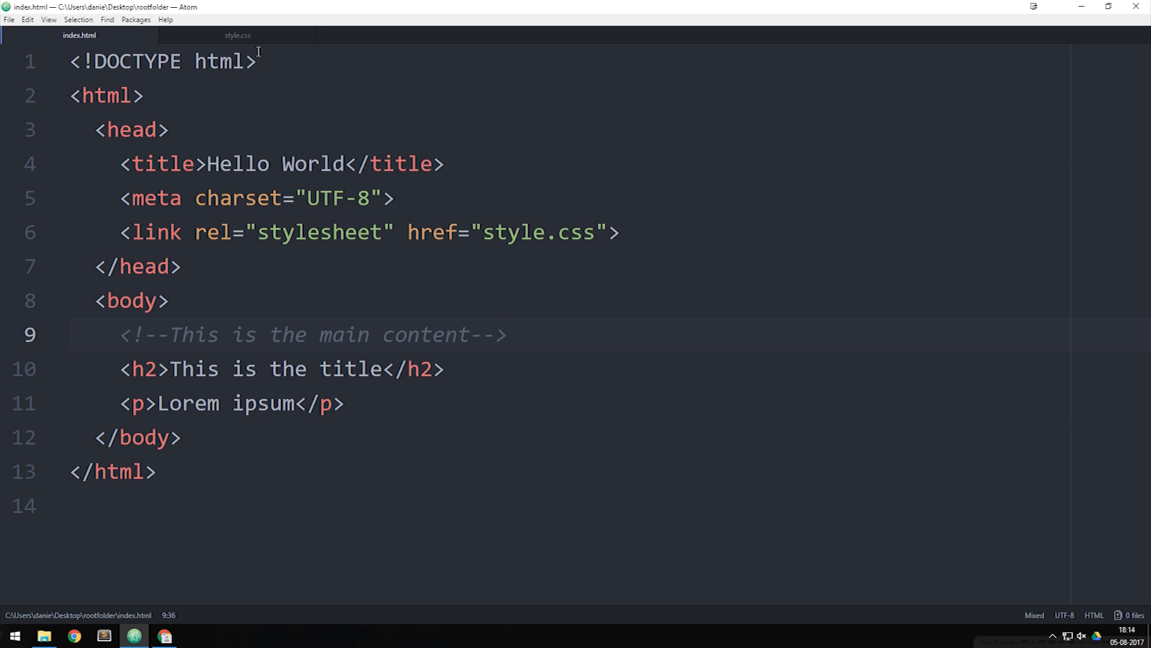
Switch to style.css, review the reset rules, and place the cursor above the h2 colour rule.
left_click(241, 35)
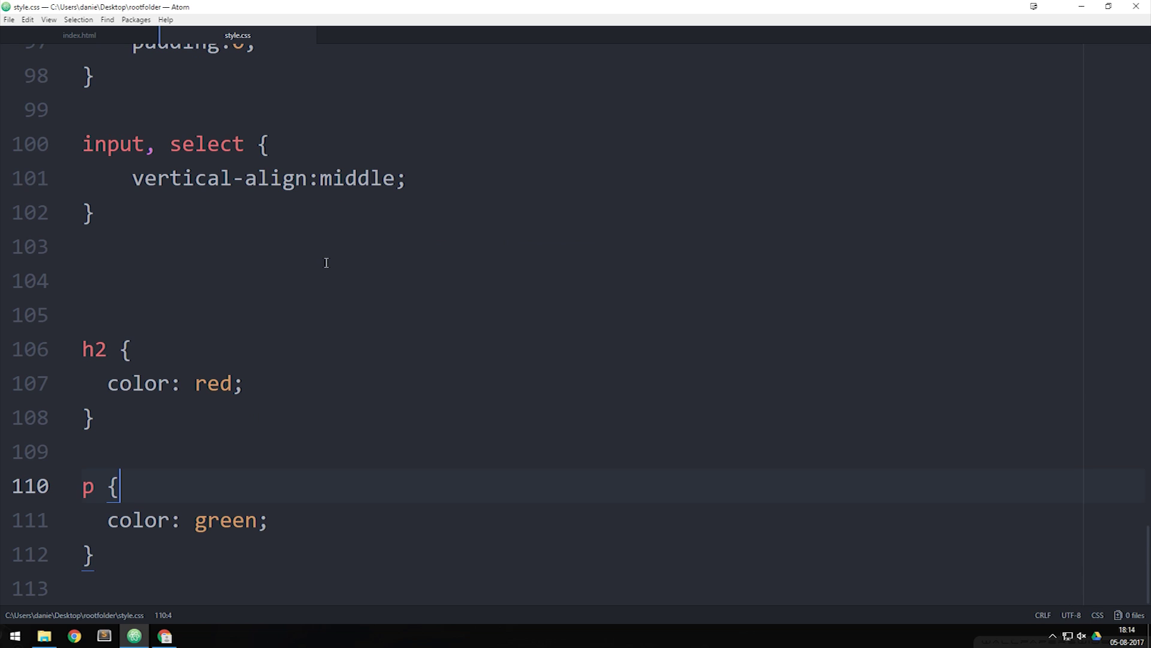
scroll("up", 3)
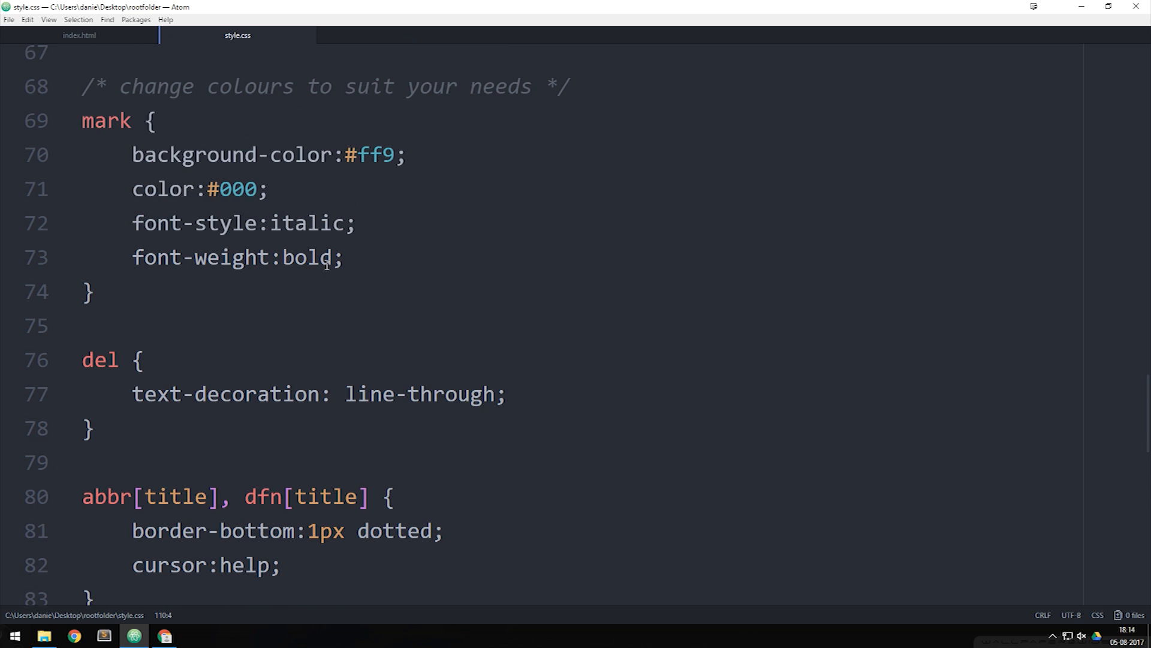
scroll("up", 3)
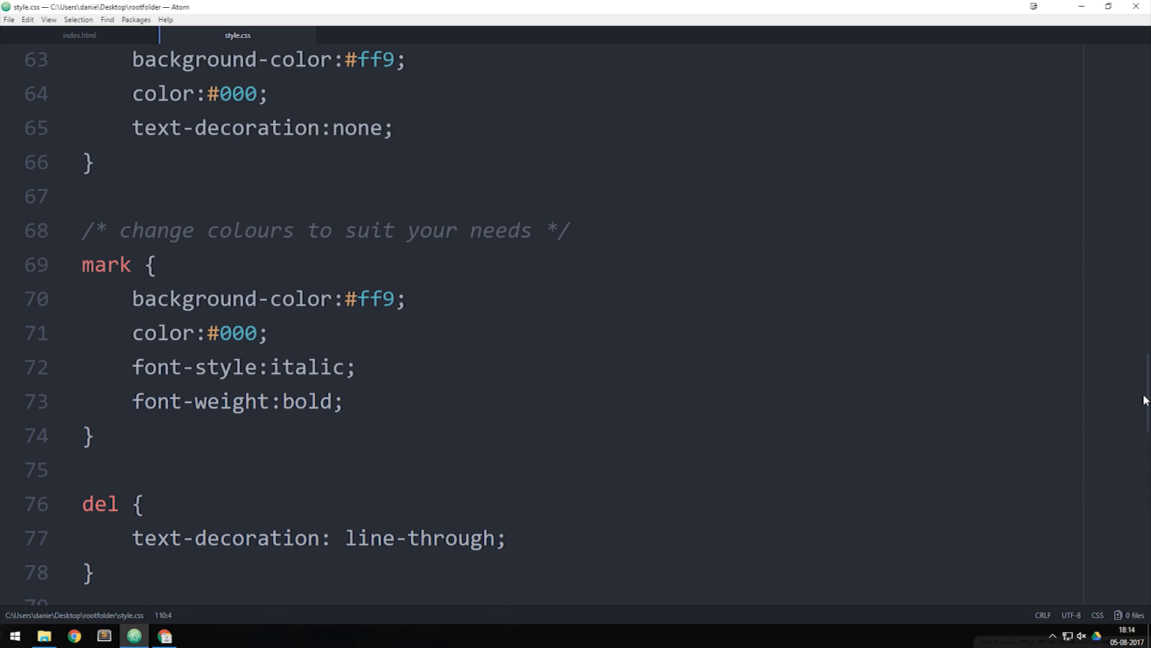
scroll("up", 3)
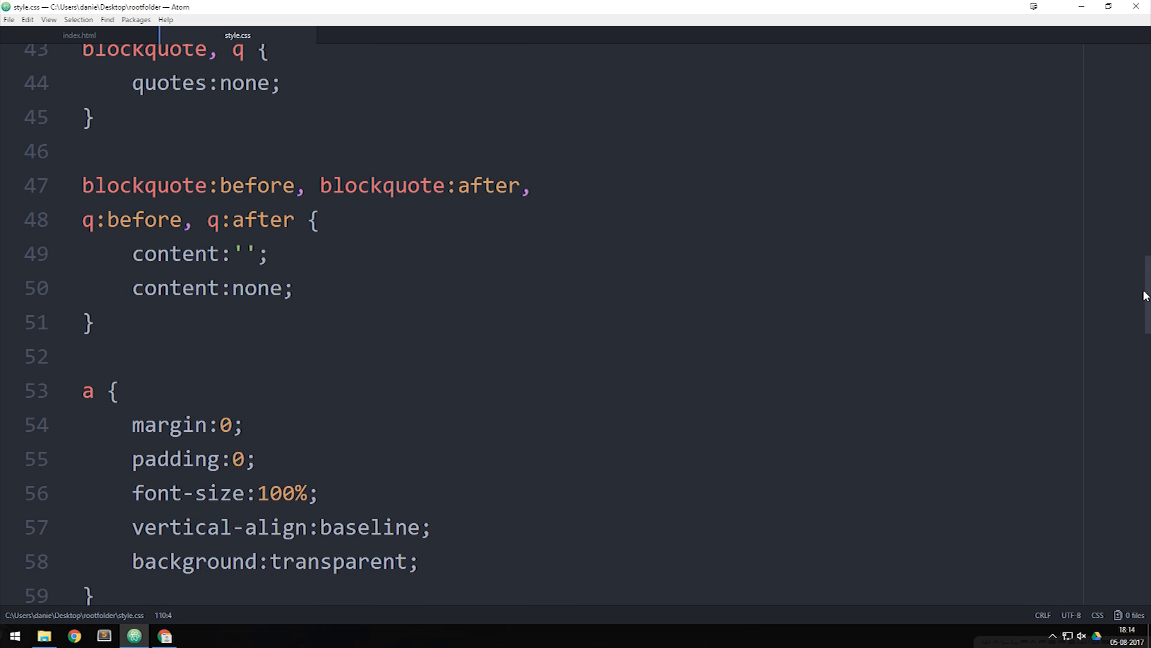
scroll("up", 3)
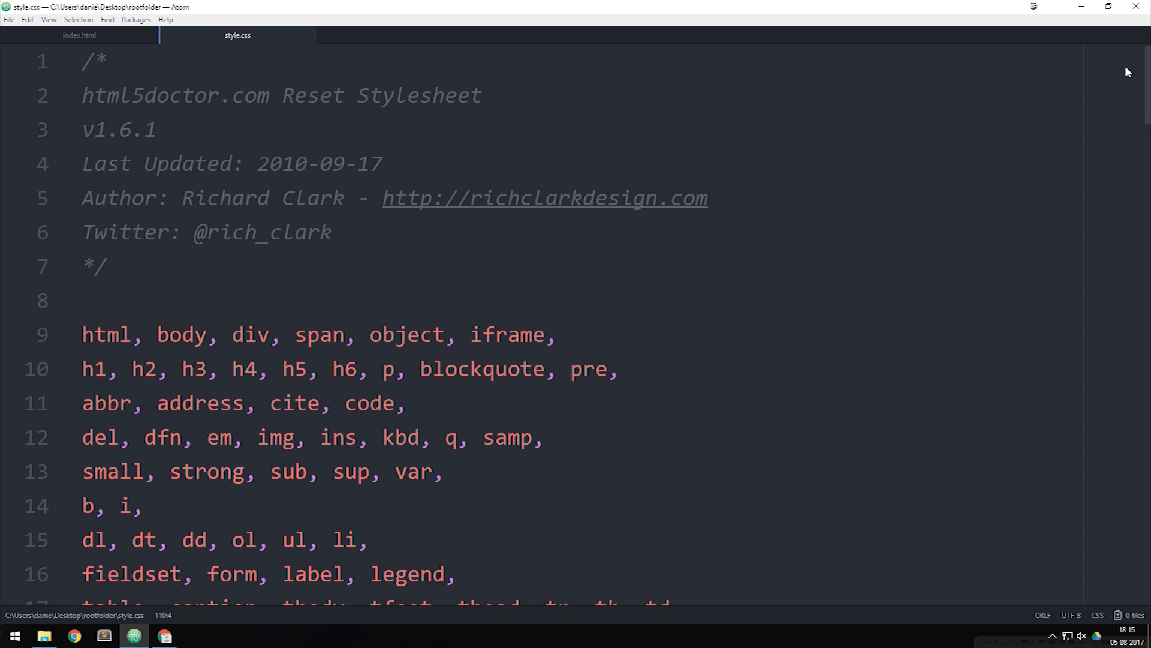
scroll("down", 3)
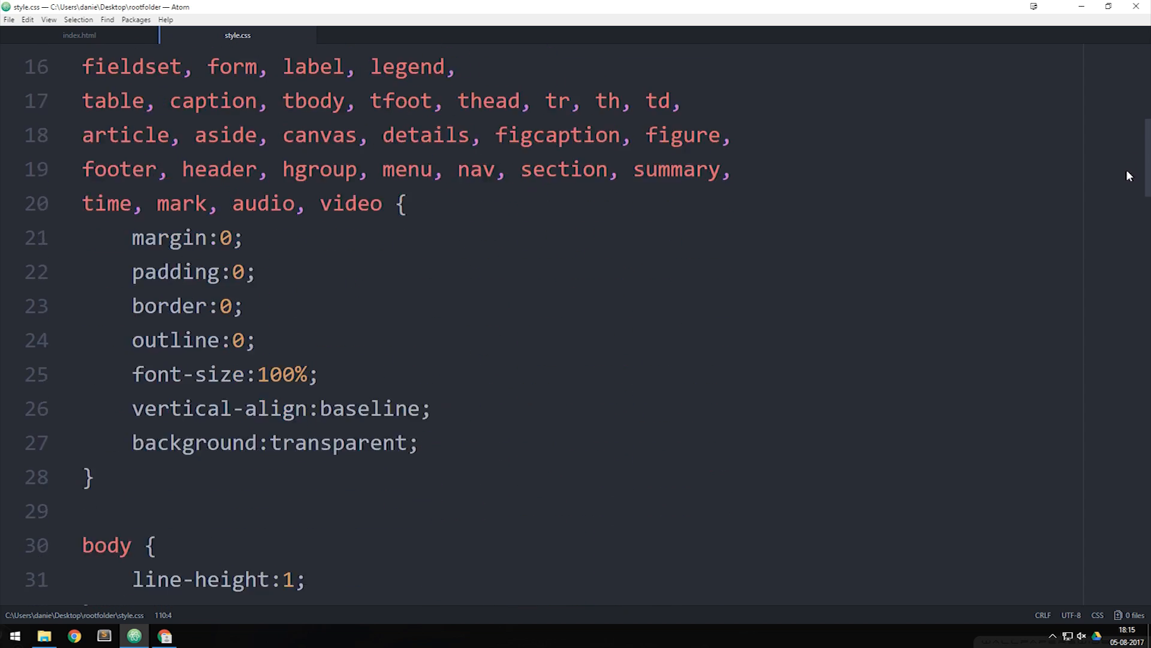
scroll("down", 3)
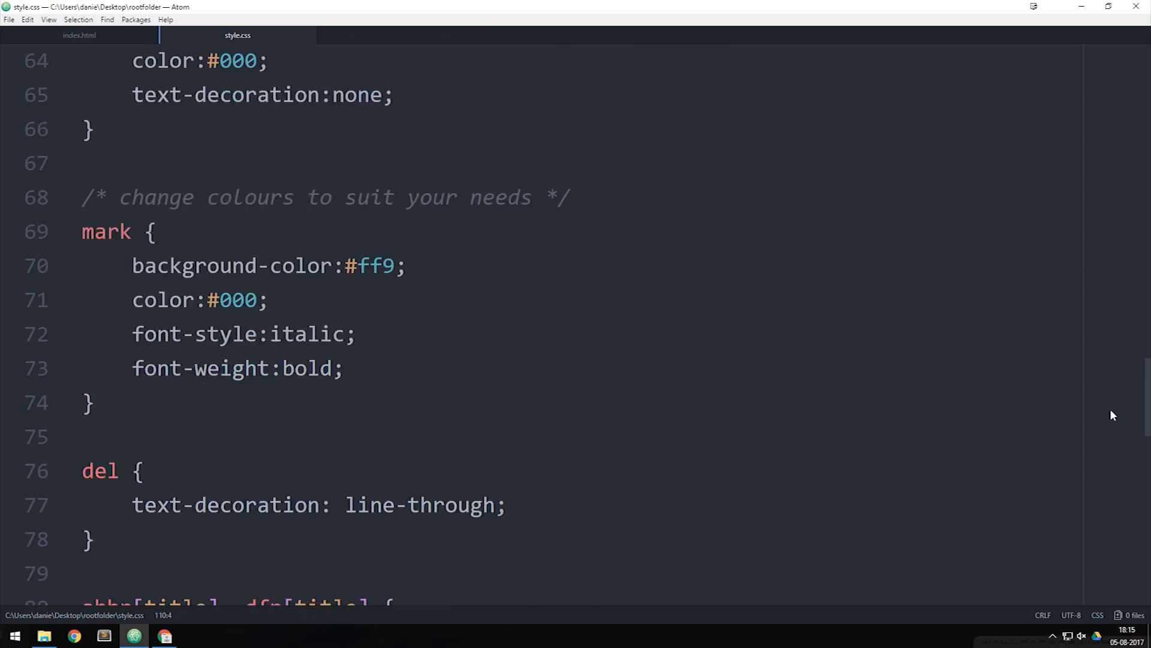
scroll("down", 3)
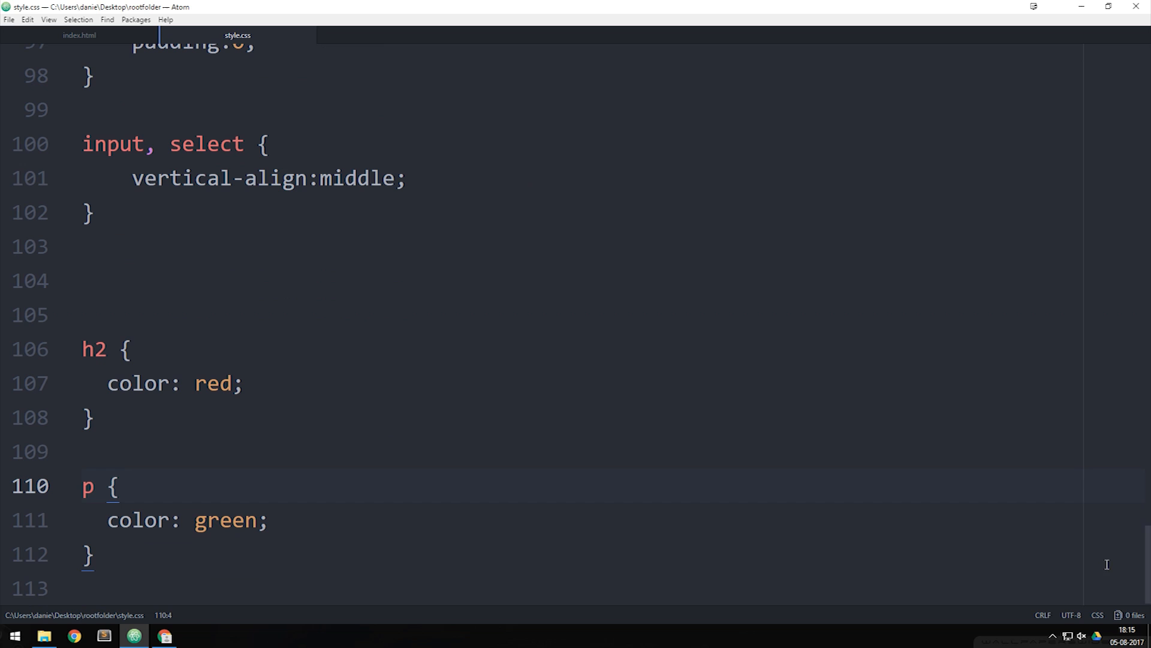
left_click(266, 276)
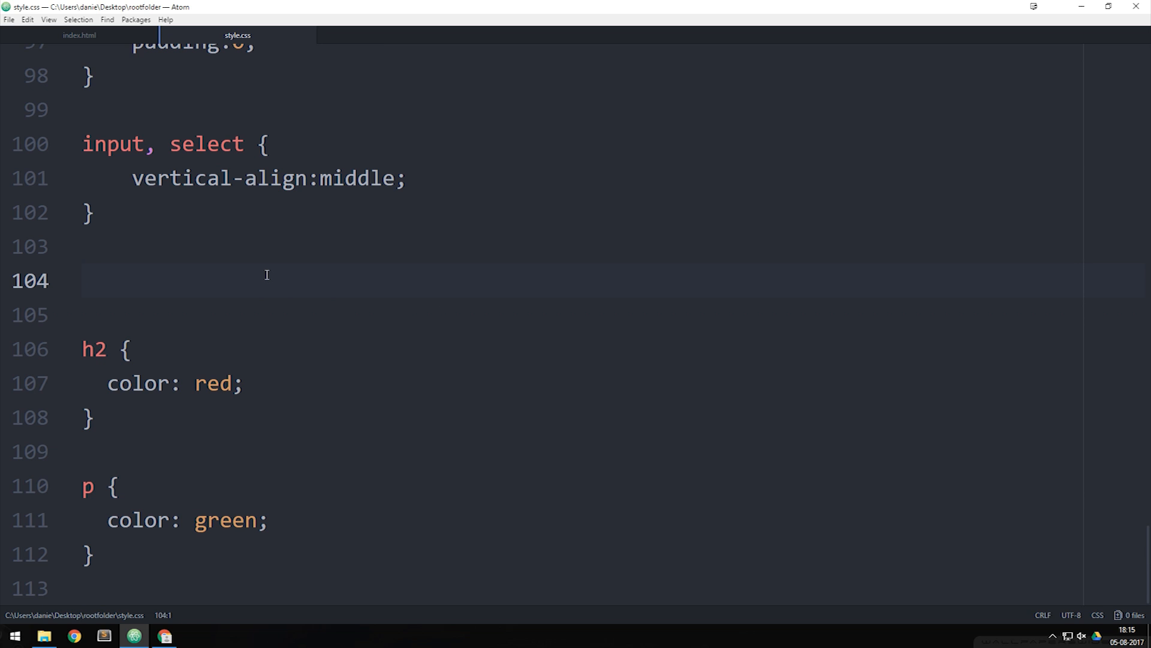
Insert /*MY CODE*/ on a new line above the h2 rule, then return to index.html.
key("Enter")
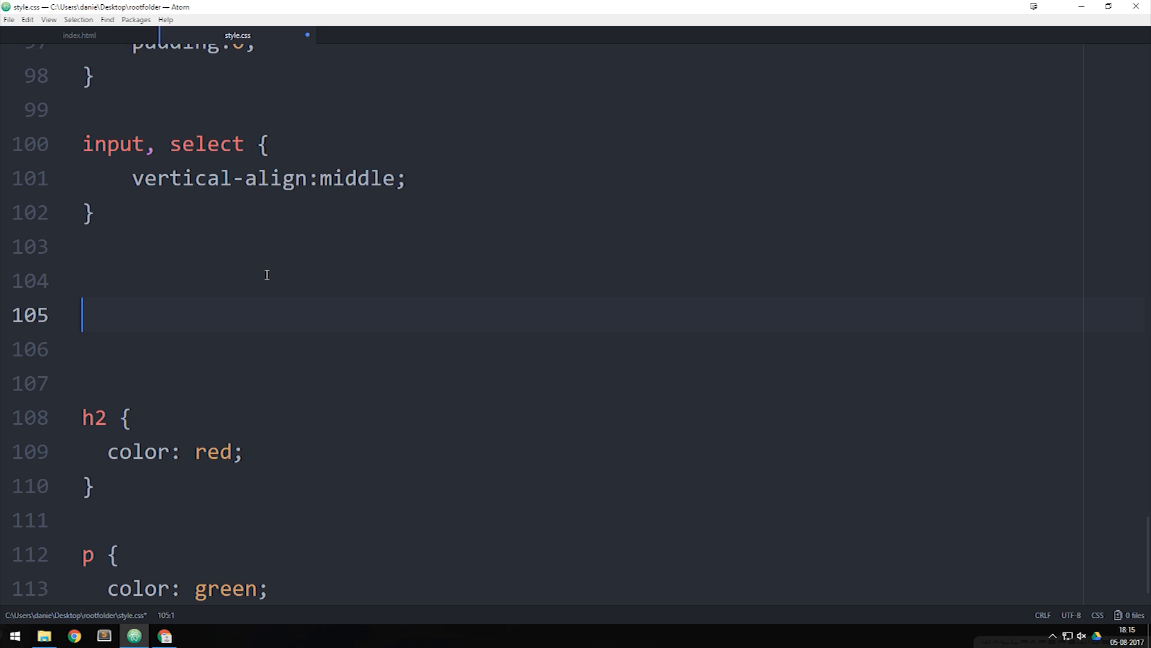
type("/*")
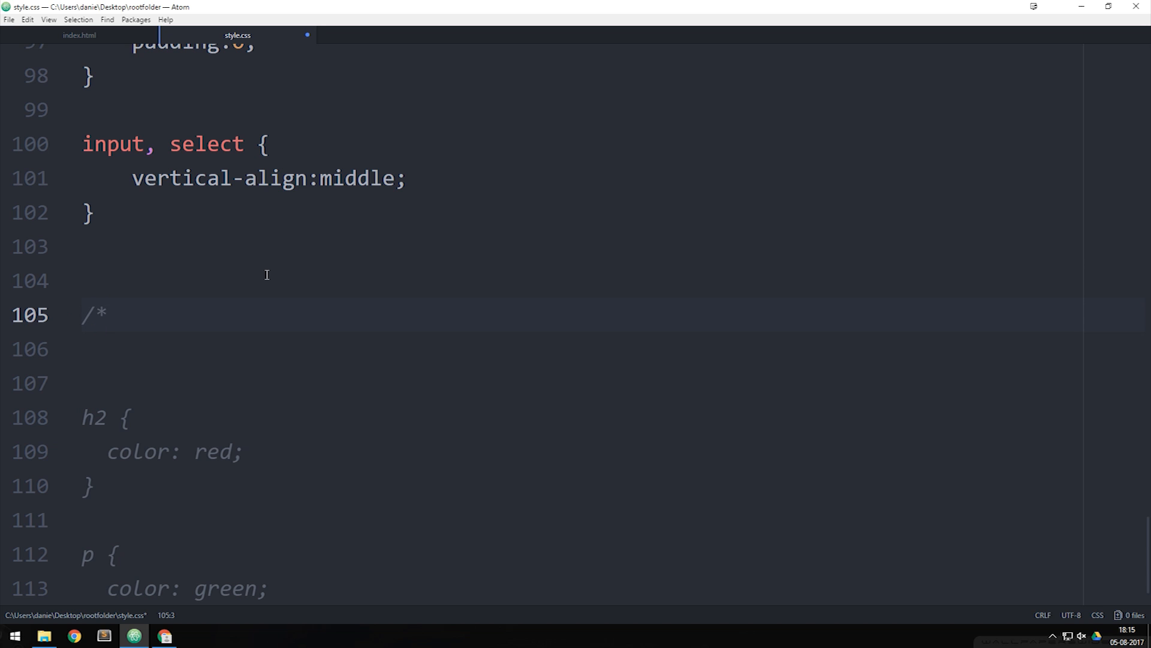
type("M")
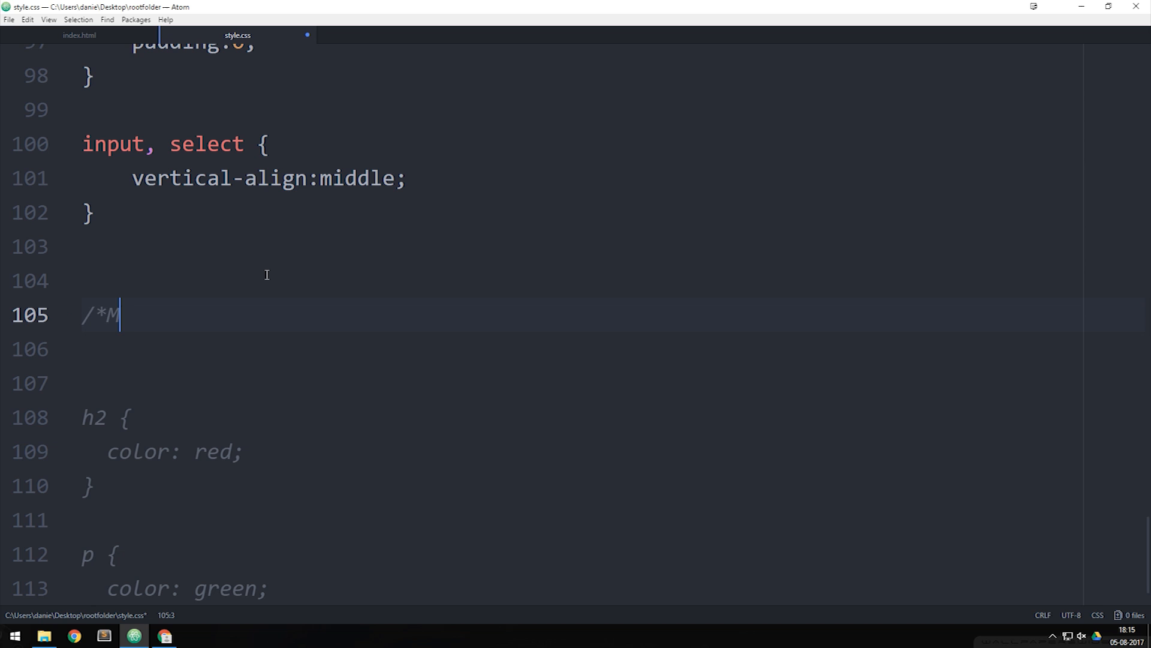
type("Y CODE")
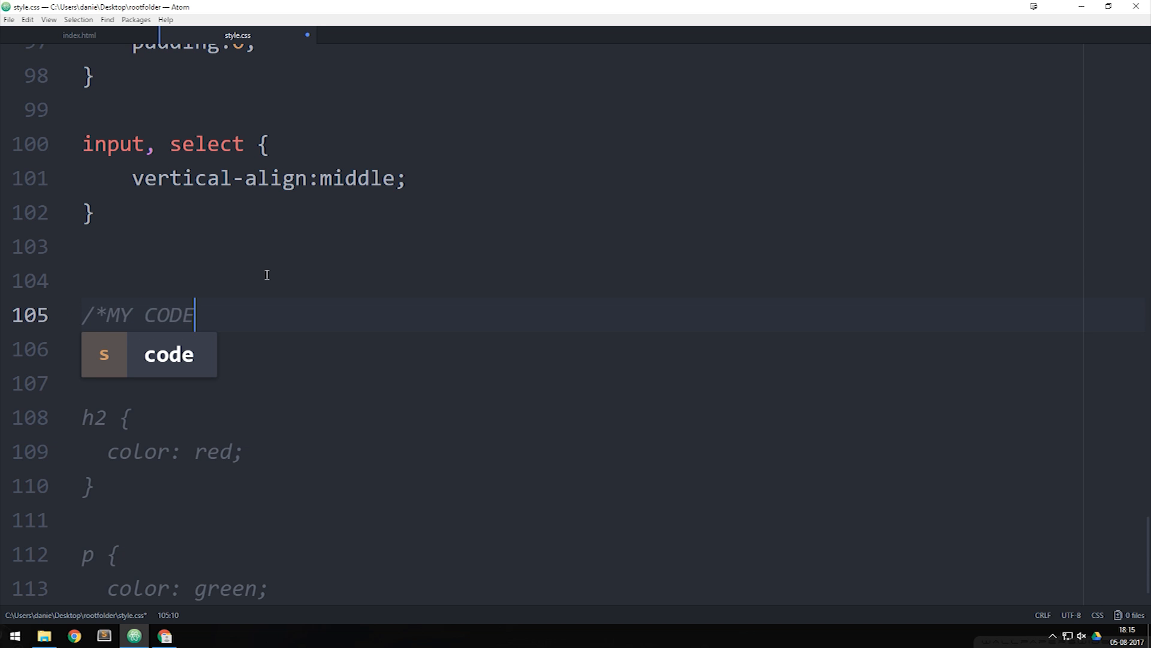
type("*")
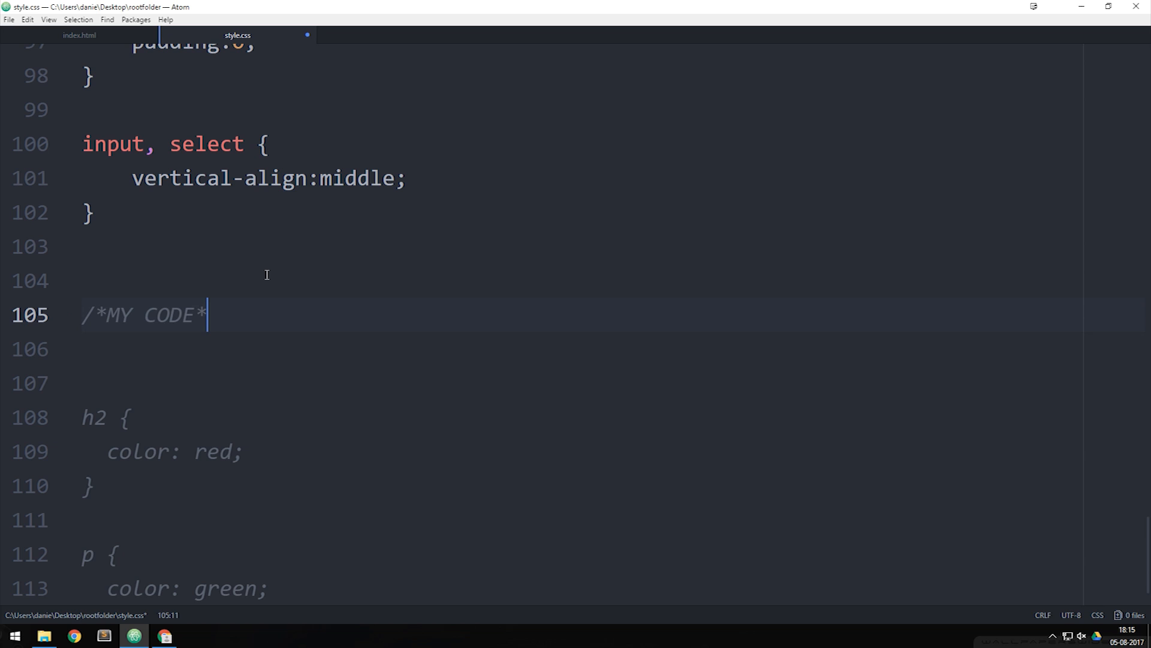
type("/")
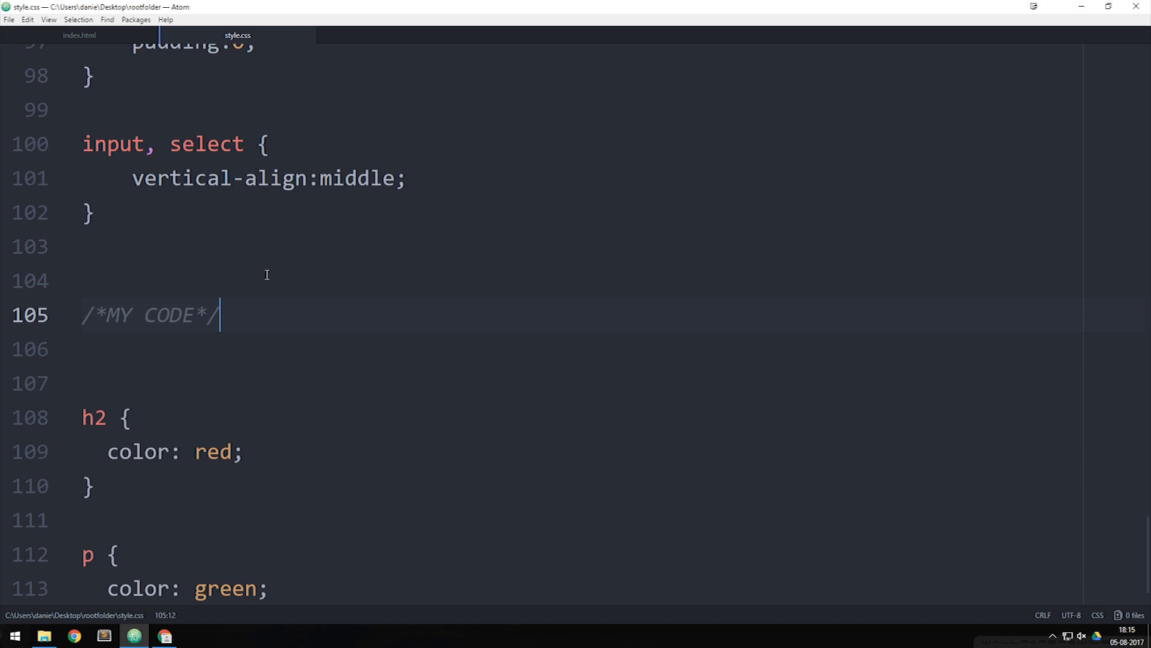
left_click(80, 37)
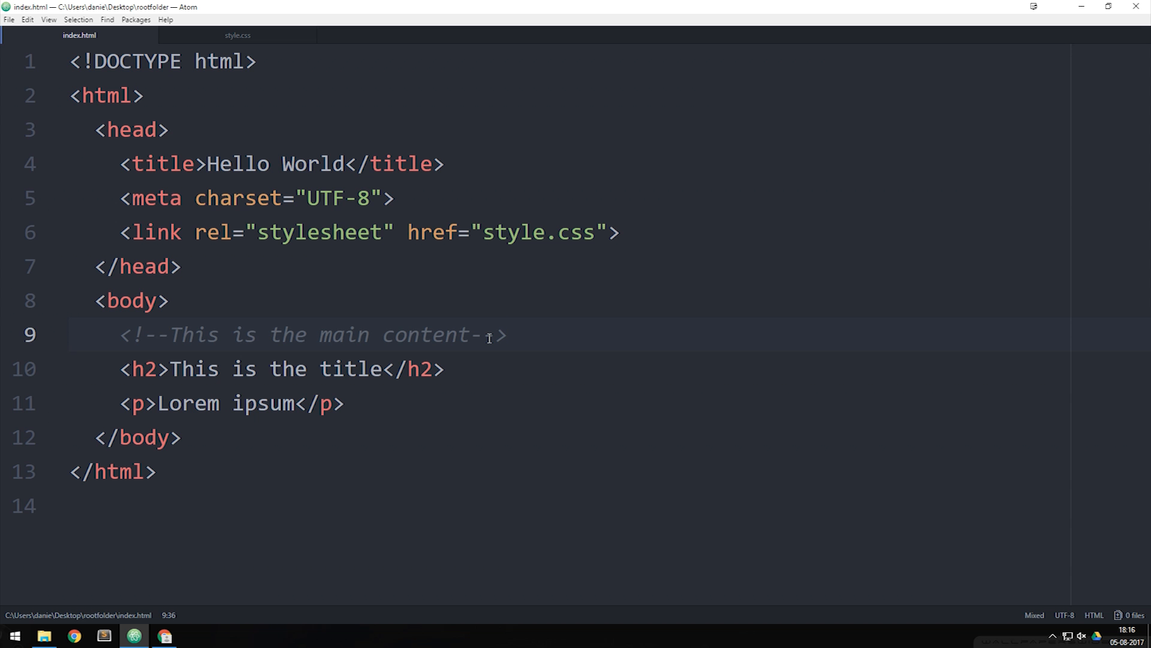